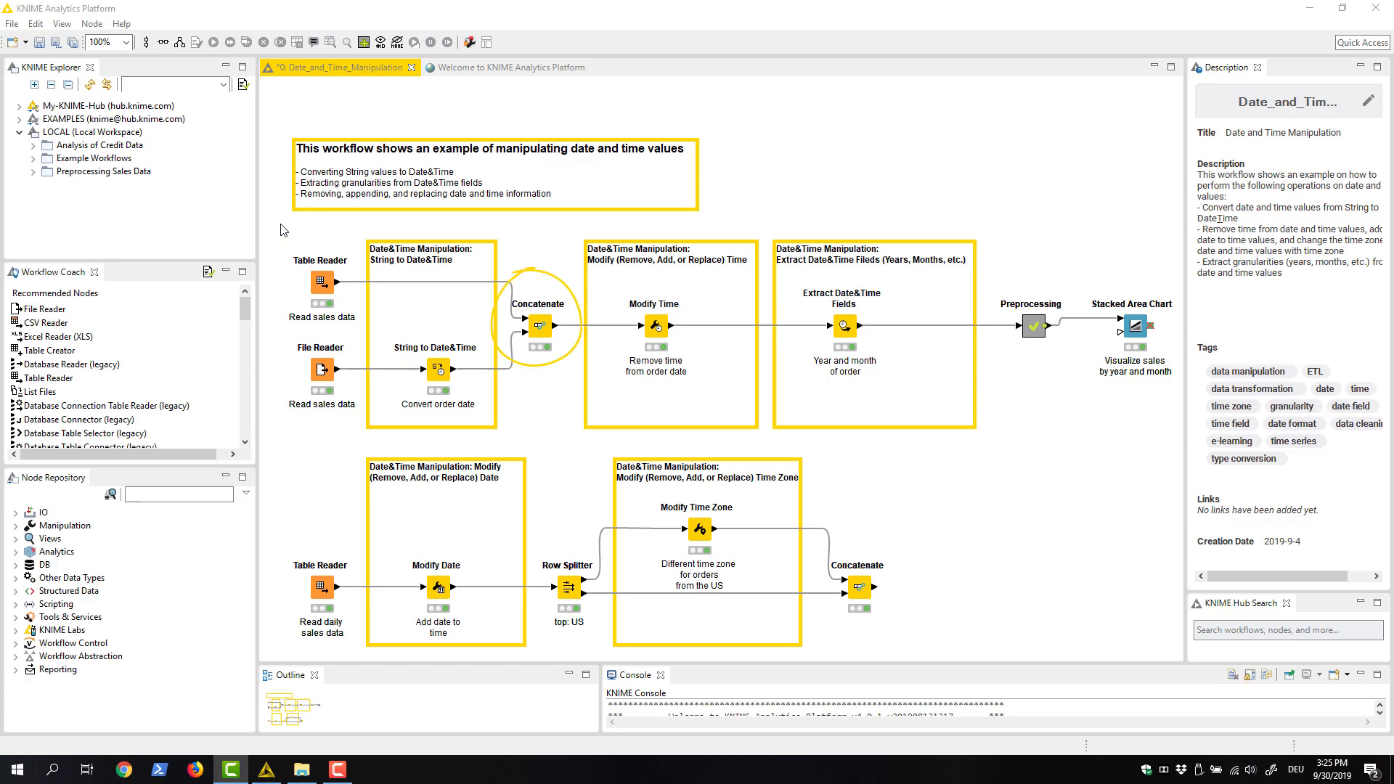
# Close the sales data table and open the String to Date&Time settings converting OrderDate.
pyautogui.rightClick(321, 283)
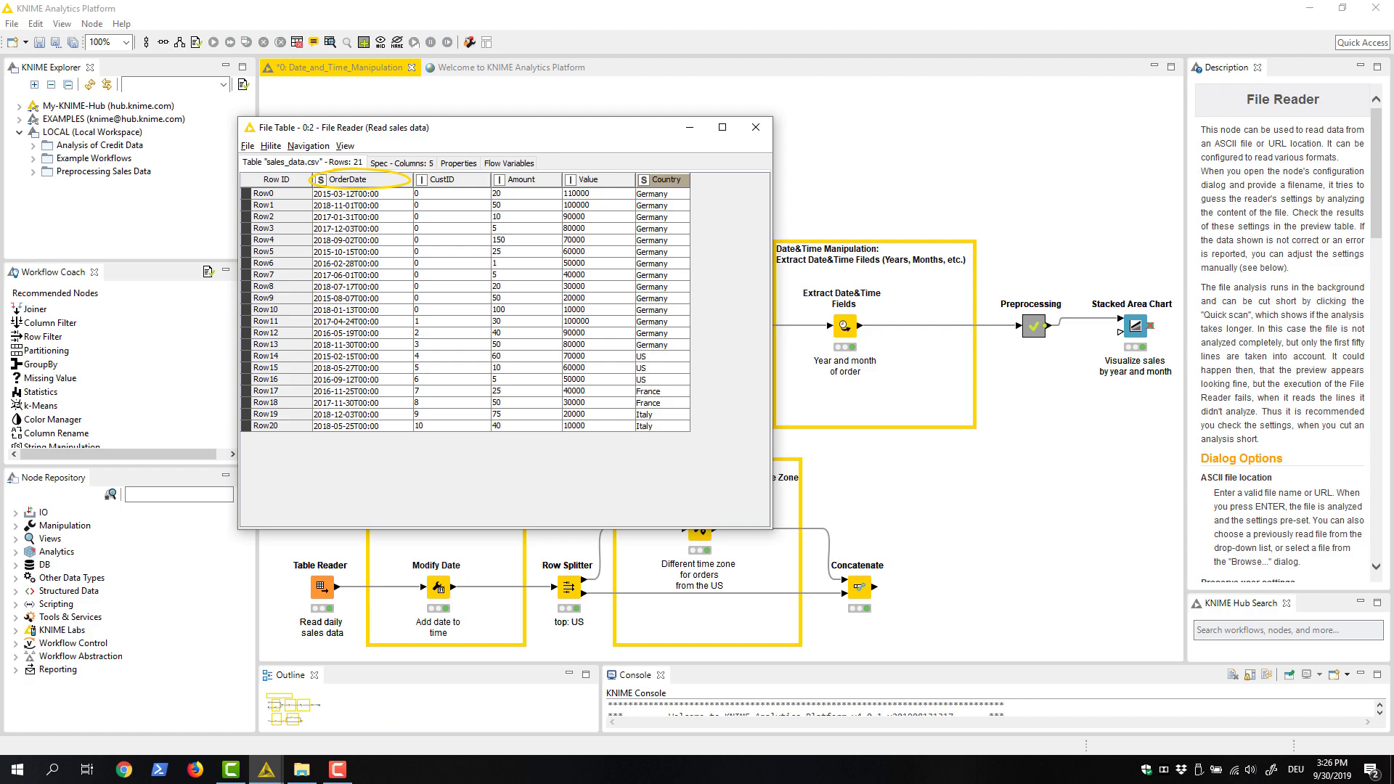
pyautogui.click(755, 126)
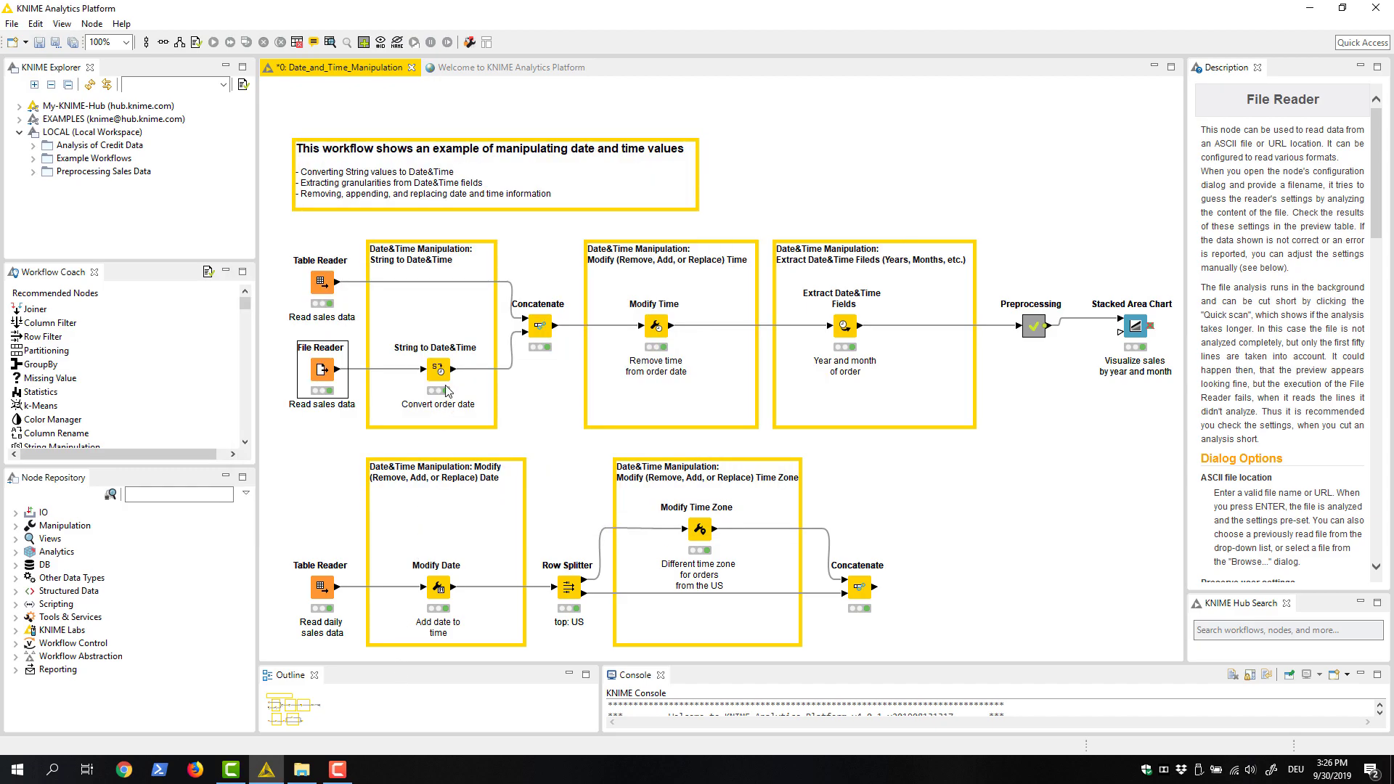
pyautogui.doubleClick(437, 368)
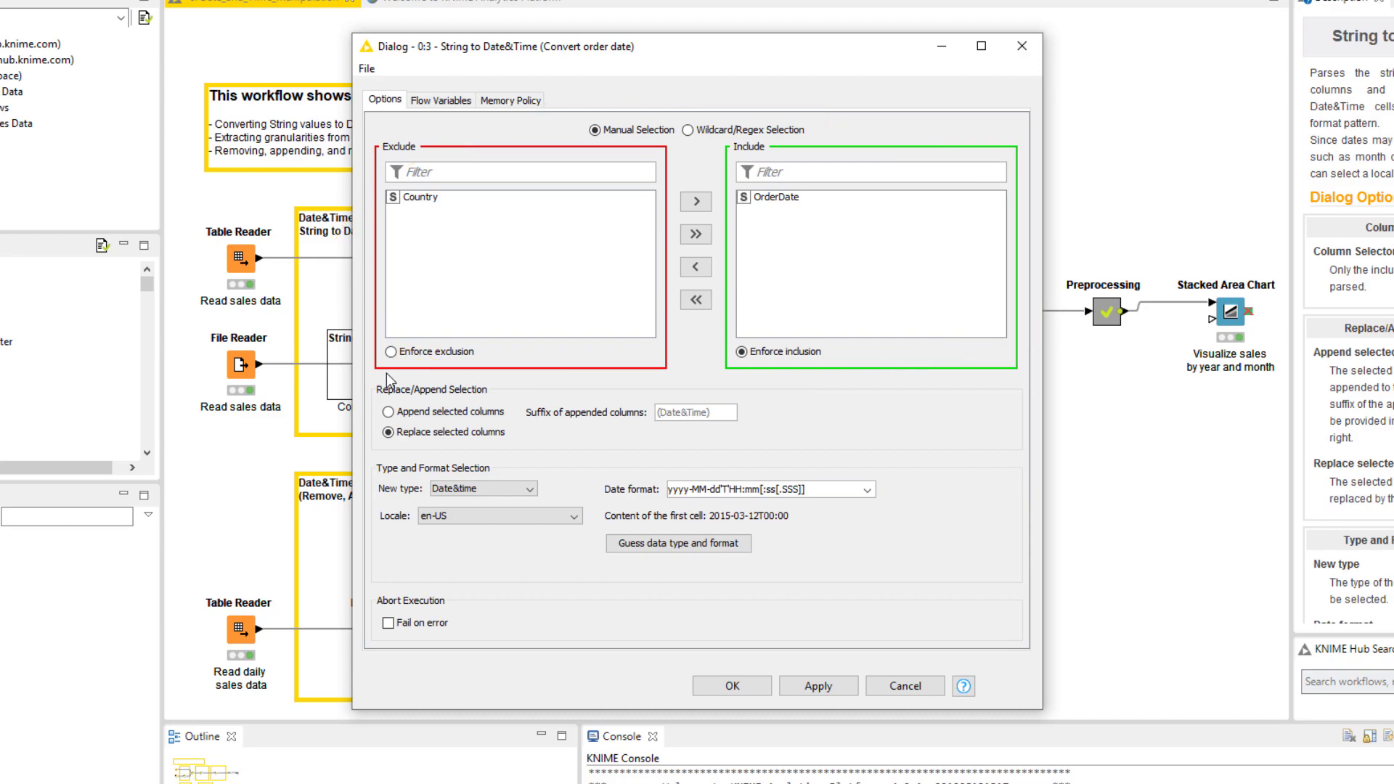
pyautogui.click(772, 195)
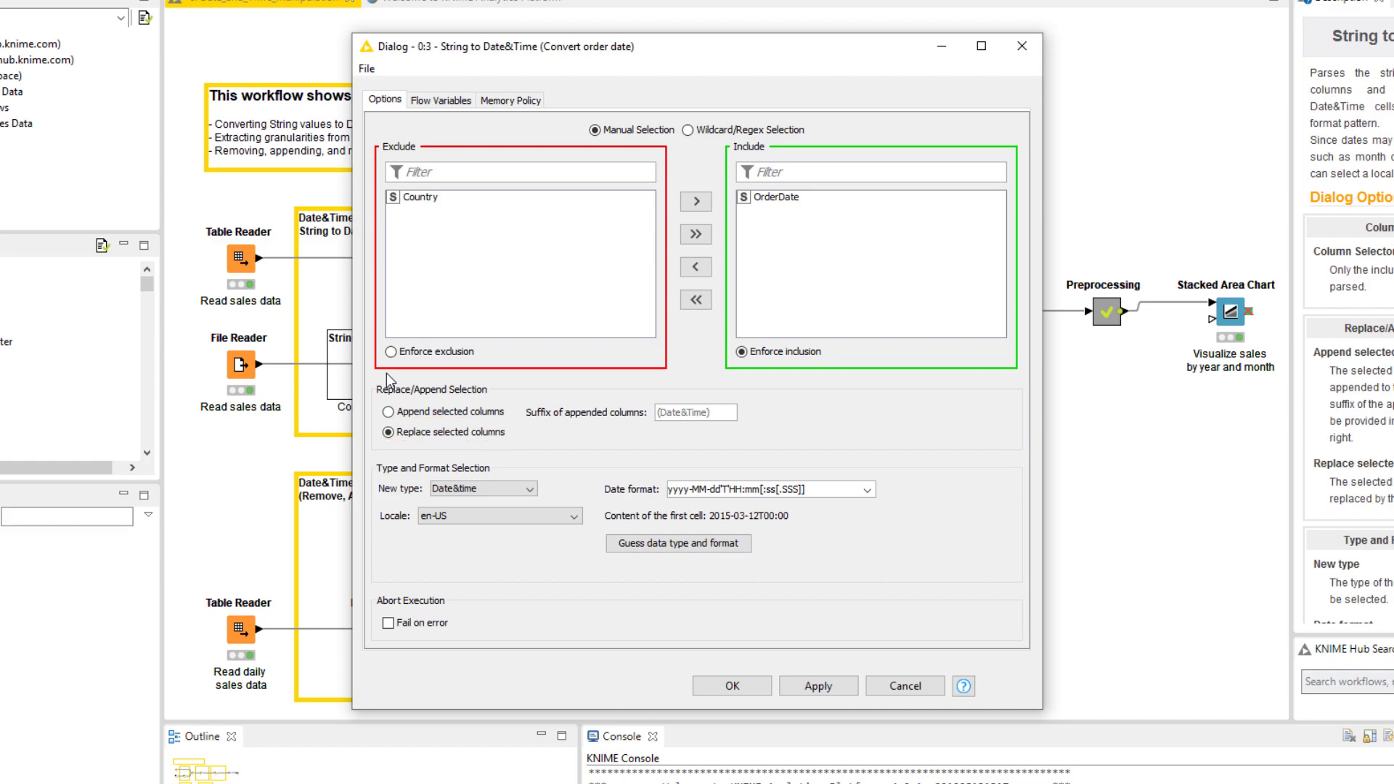
pyautogui.click(430, 411)
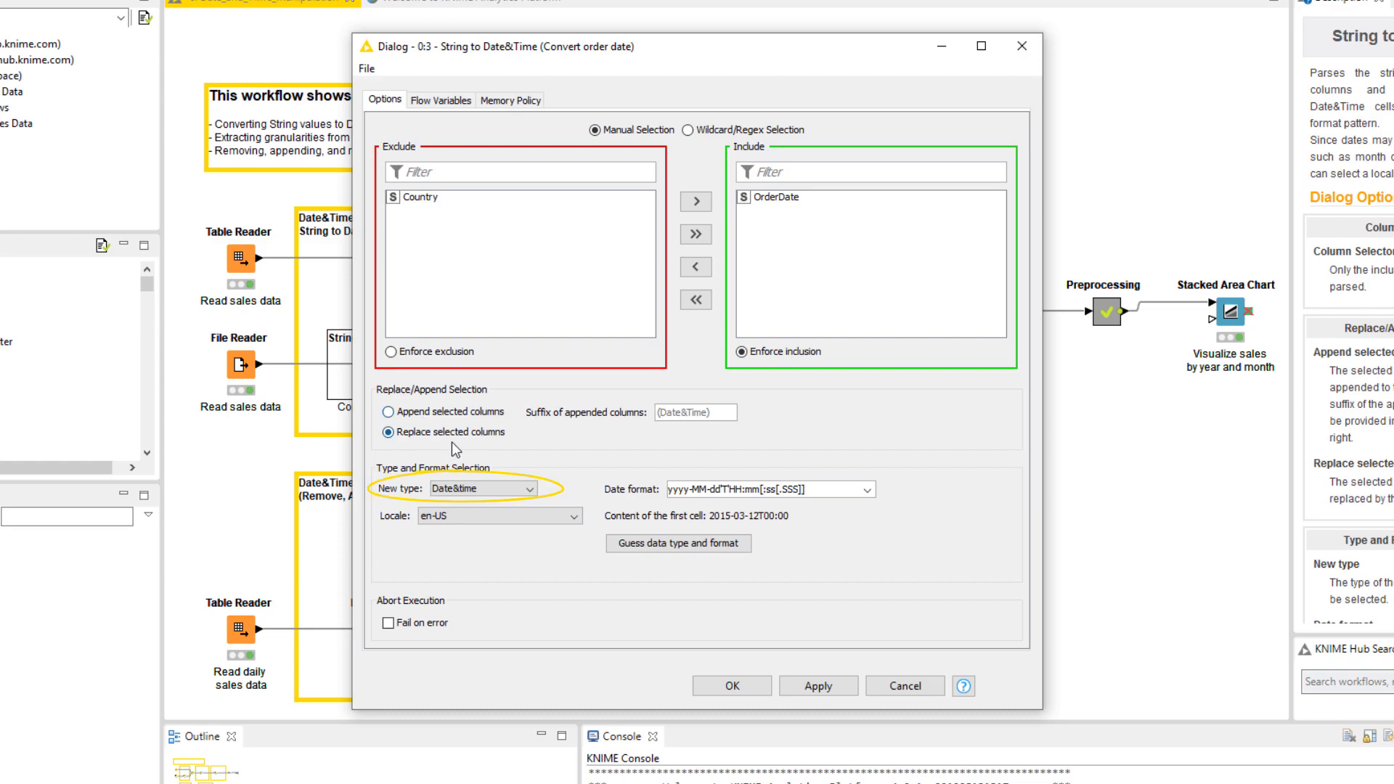
pyautogui.click(480, 488)
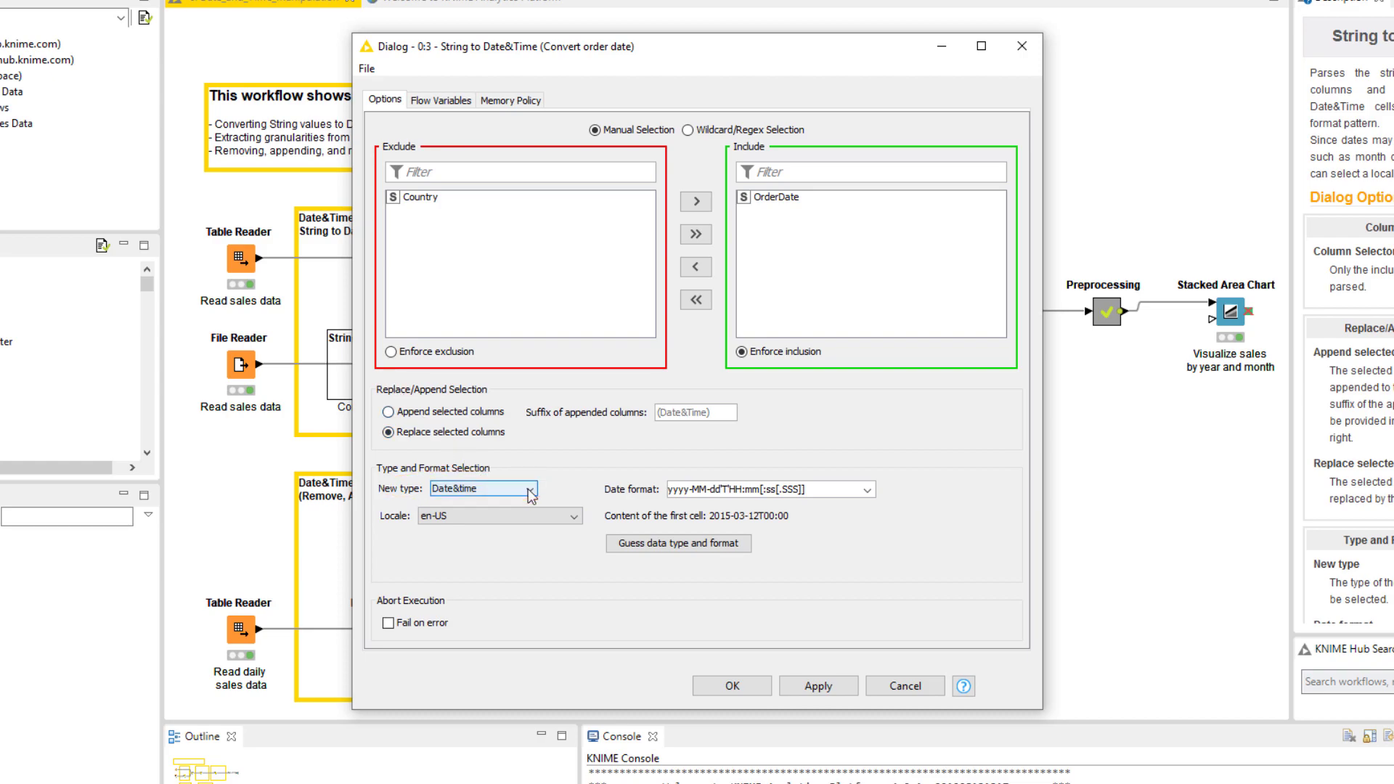
pyautogui.click(500, 487)
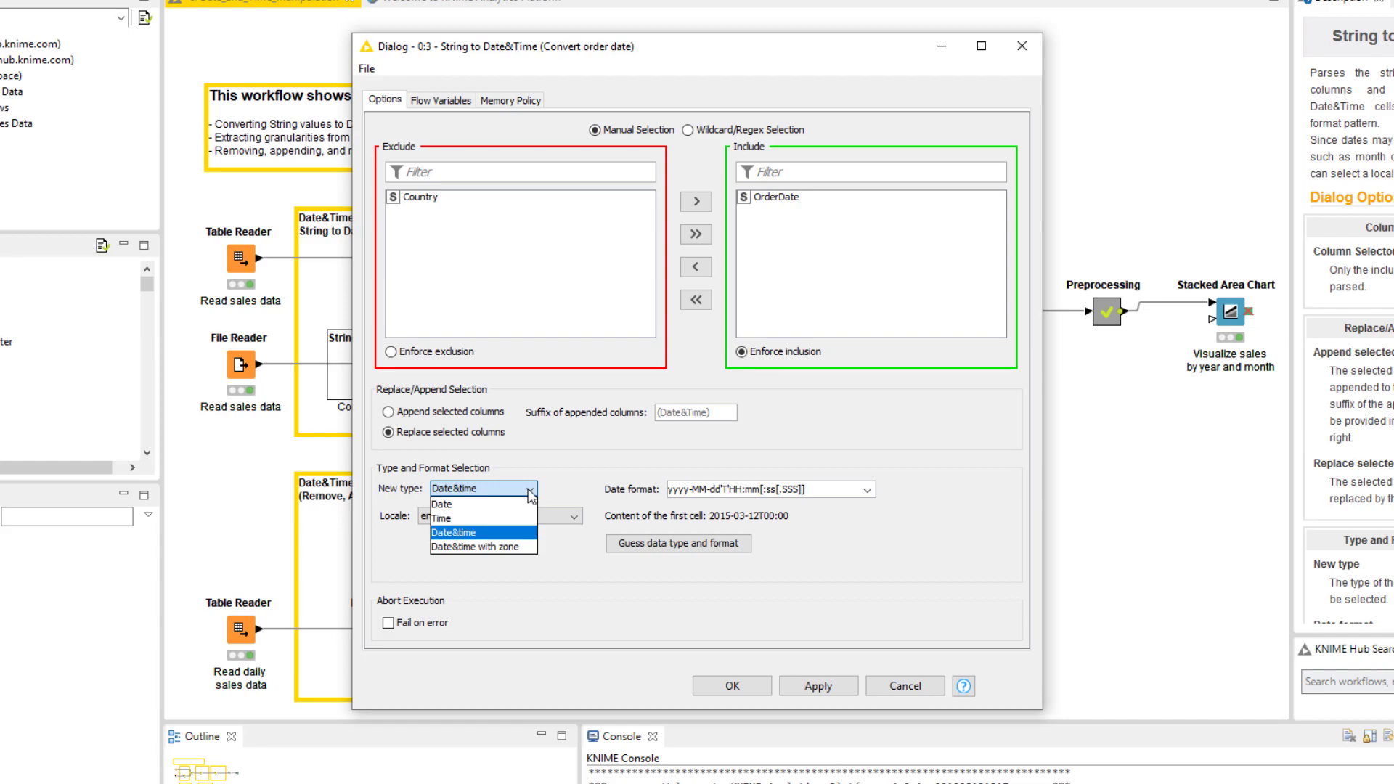
pyautogui.click(482, 531)
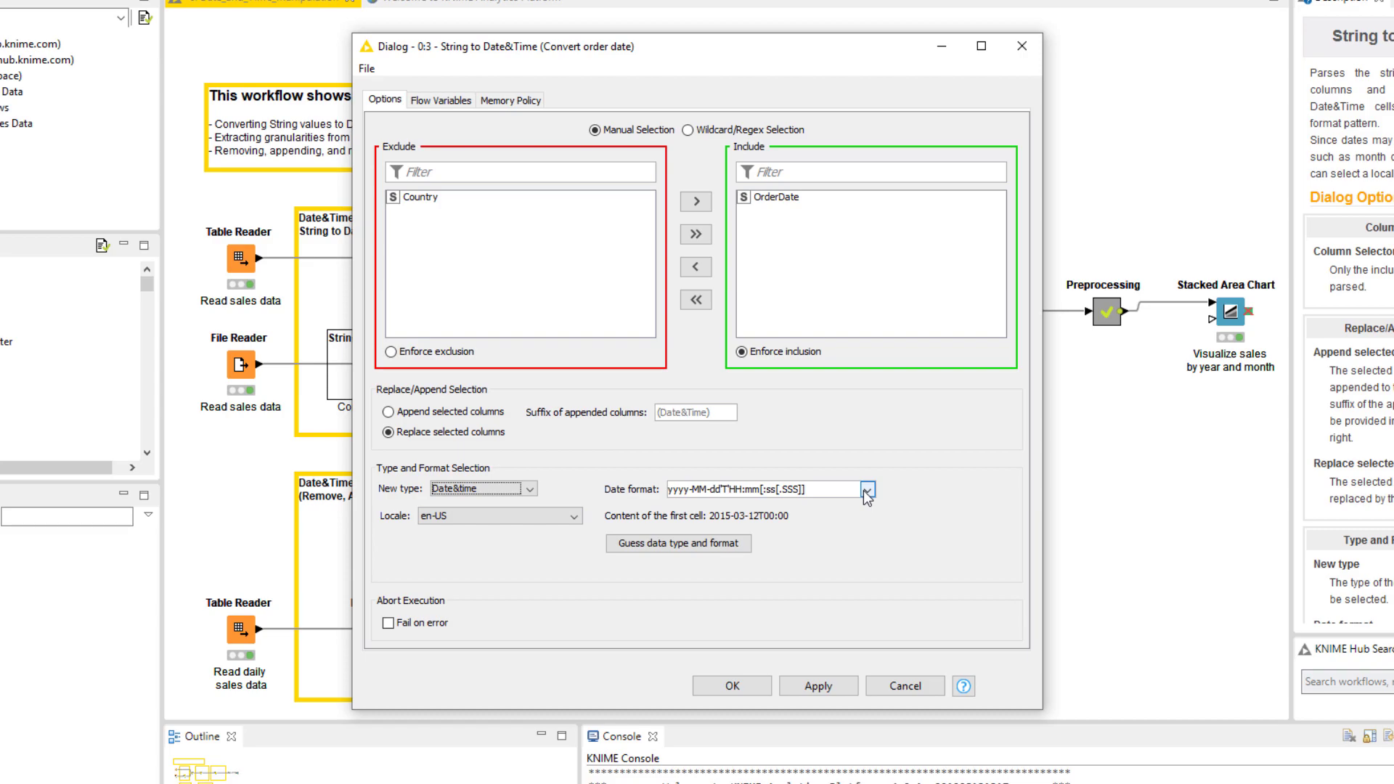
pyautogui.click(858, 488)
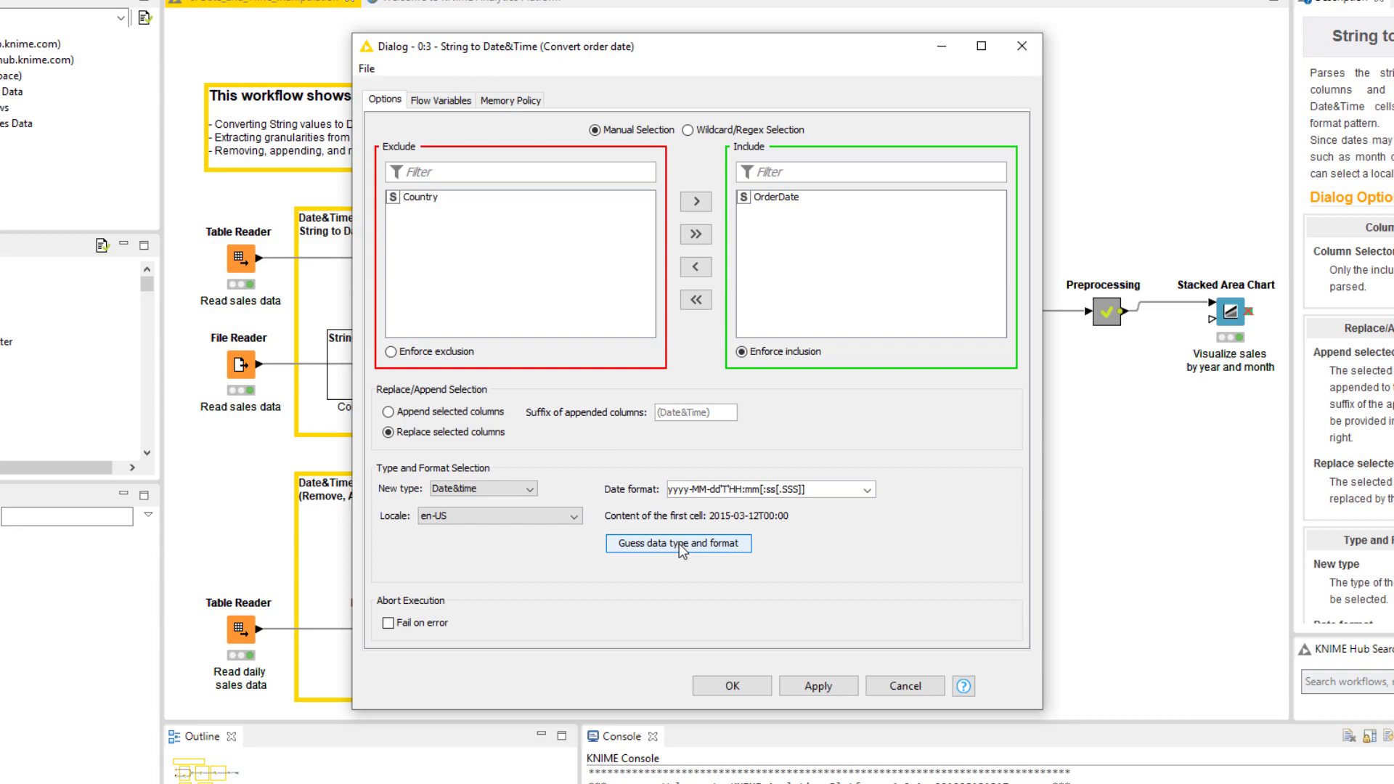
pyautogui.click(676, 543)
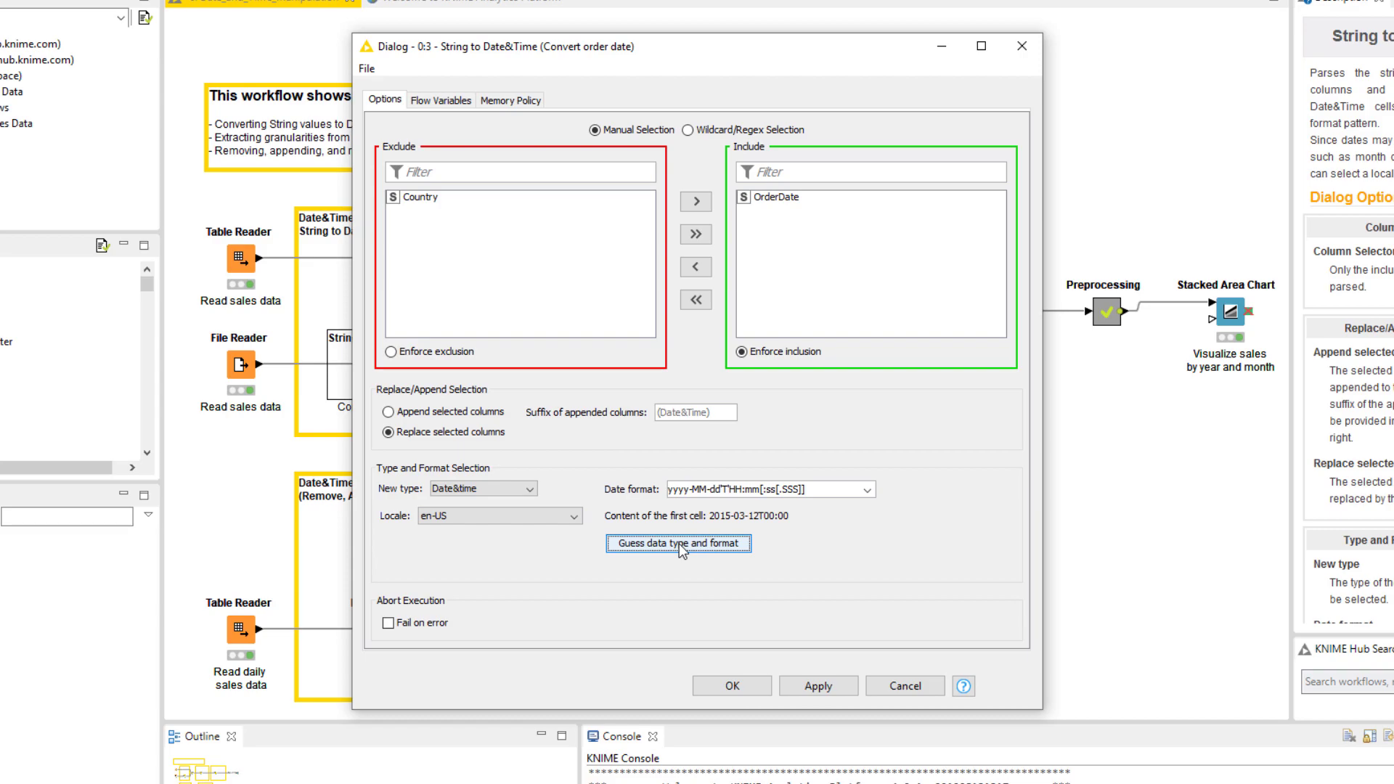
pyautogui.moveTo(681, 551)
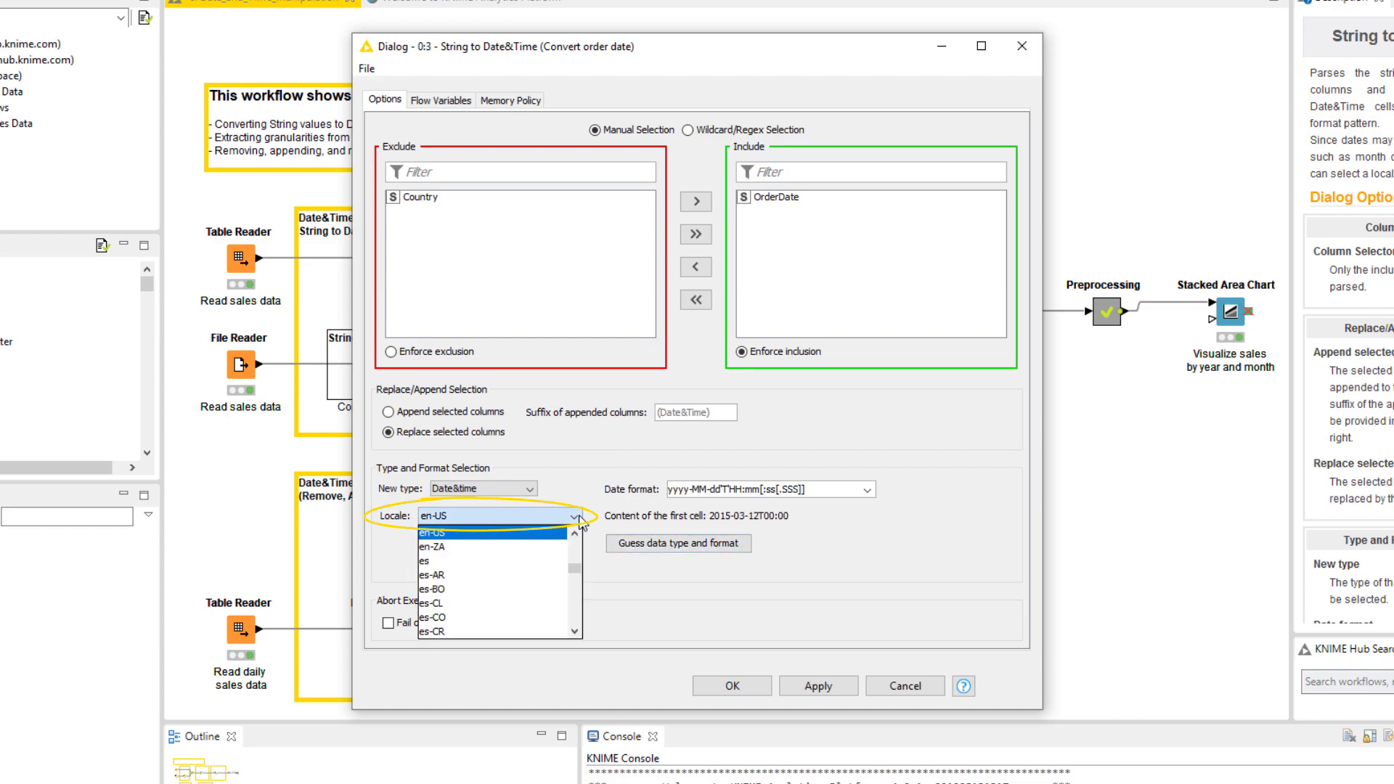
# Keep locale en-US with Fail on error off, confirm, and view the 21-row converted output.
pyautogui.click(525, 512)
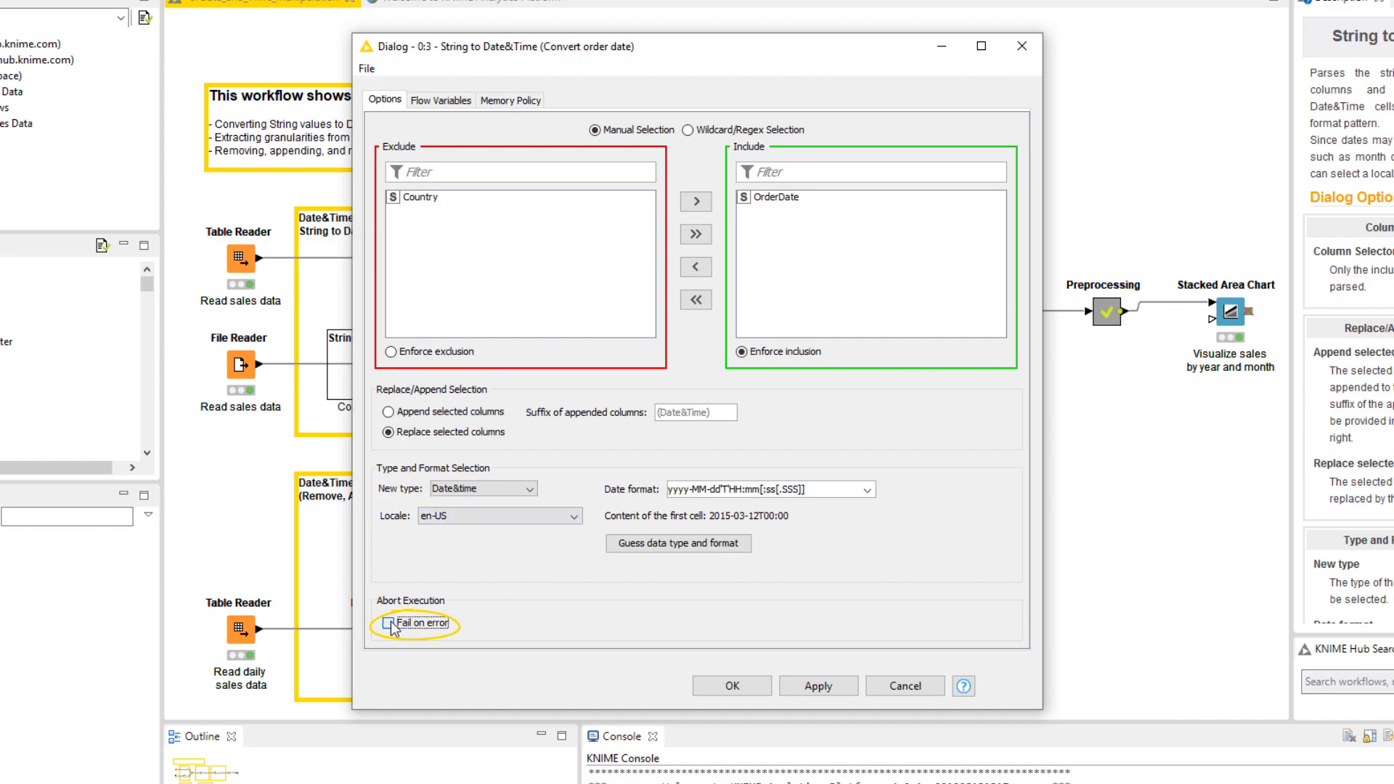
pyautogui.click(384, 622)
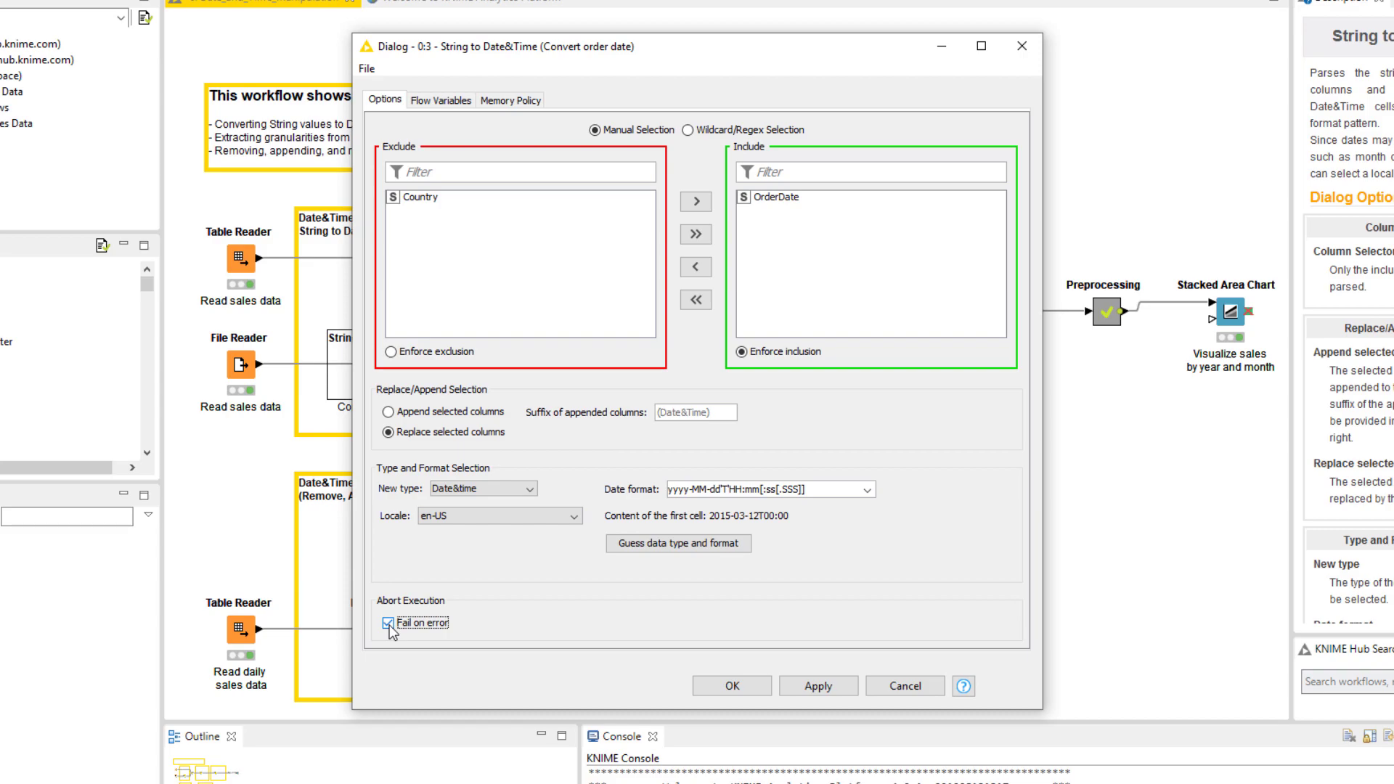
pyautogui.click(388, 622)
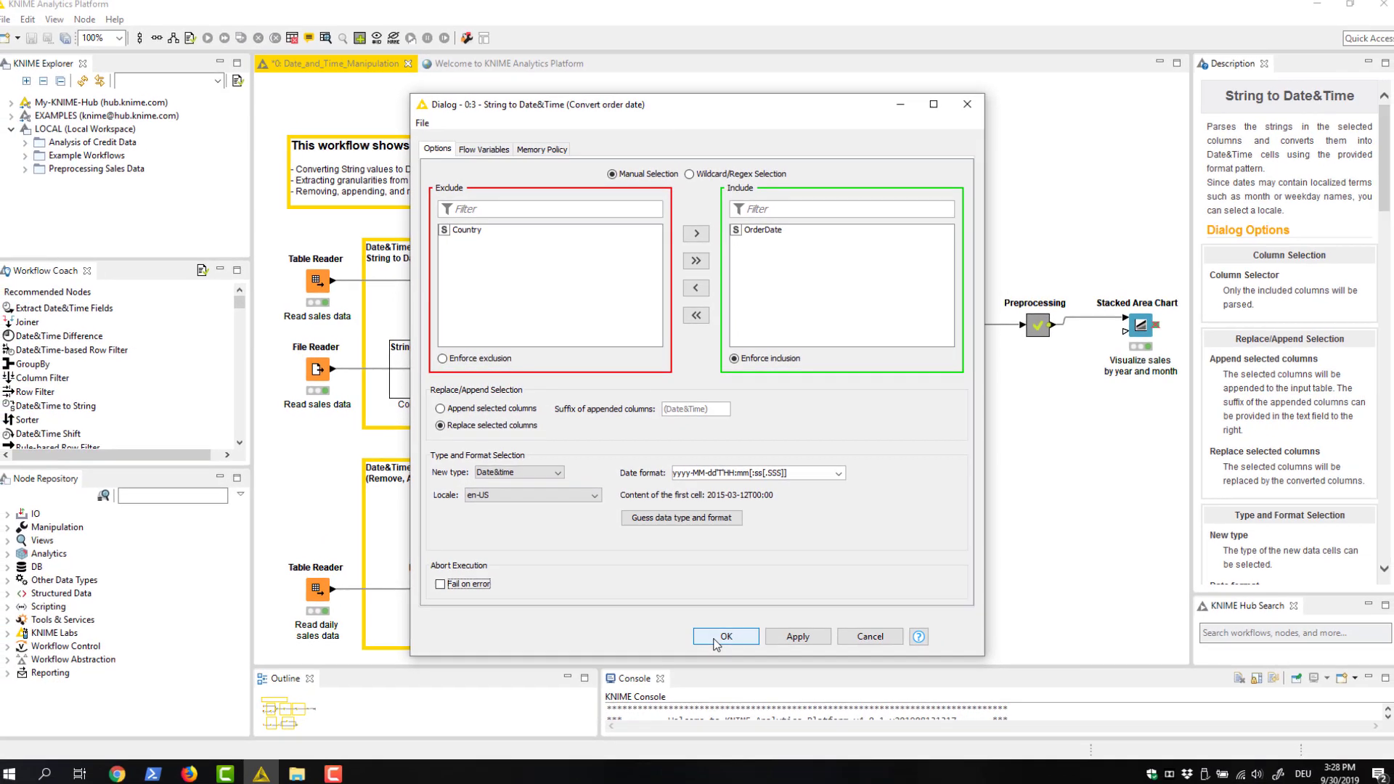
pyautogui.click(724, 636)
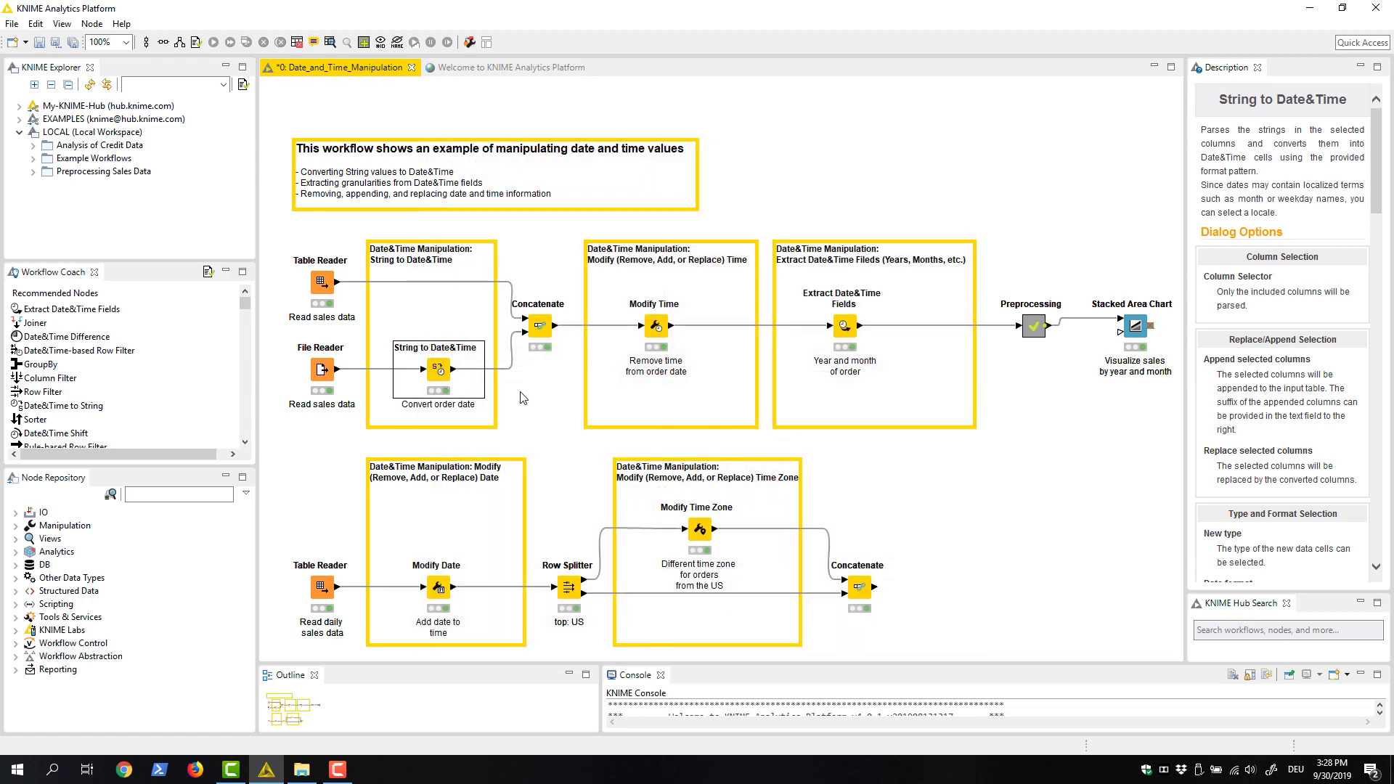
pyautogui.doubleClick(437, 369)
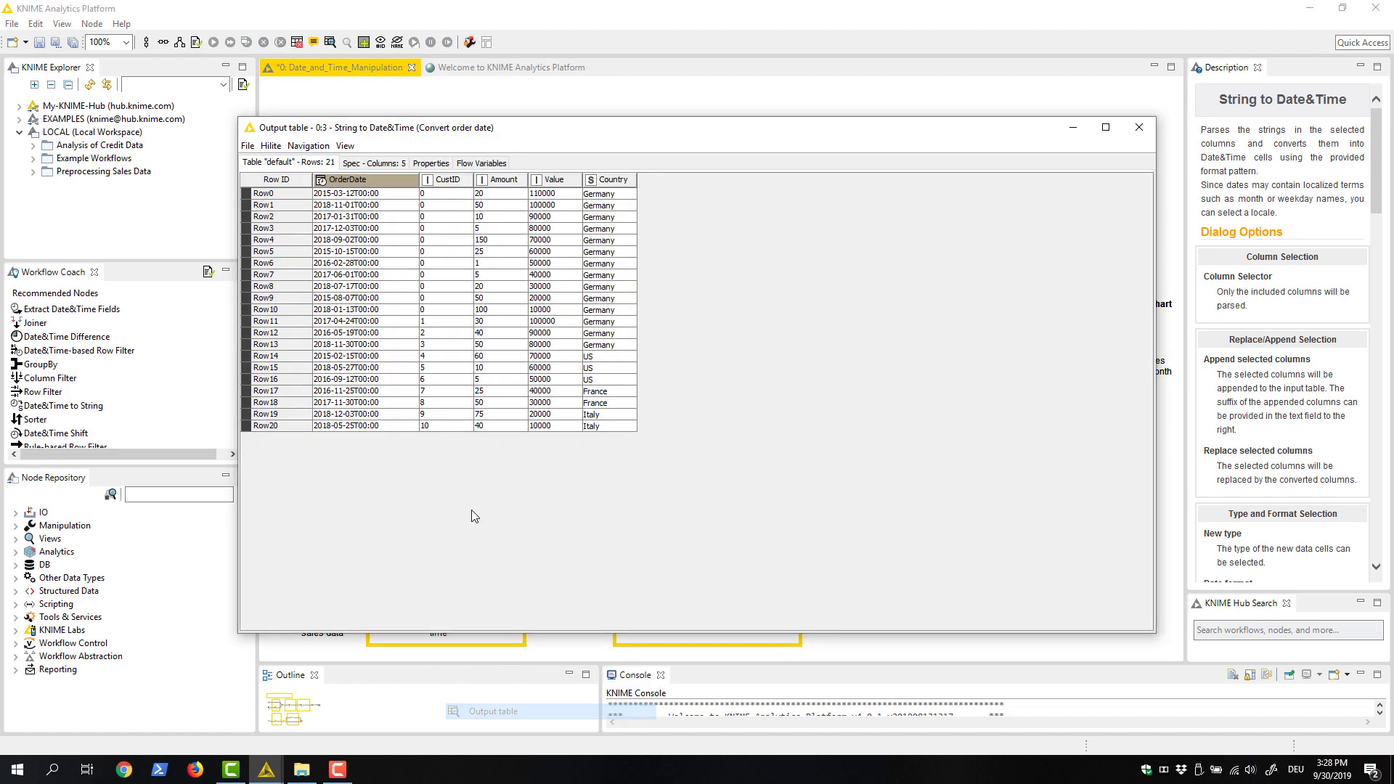